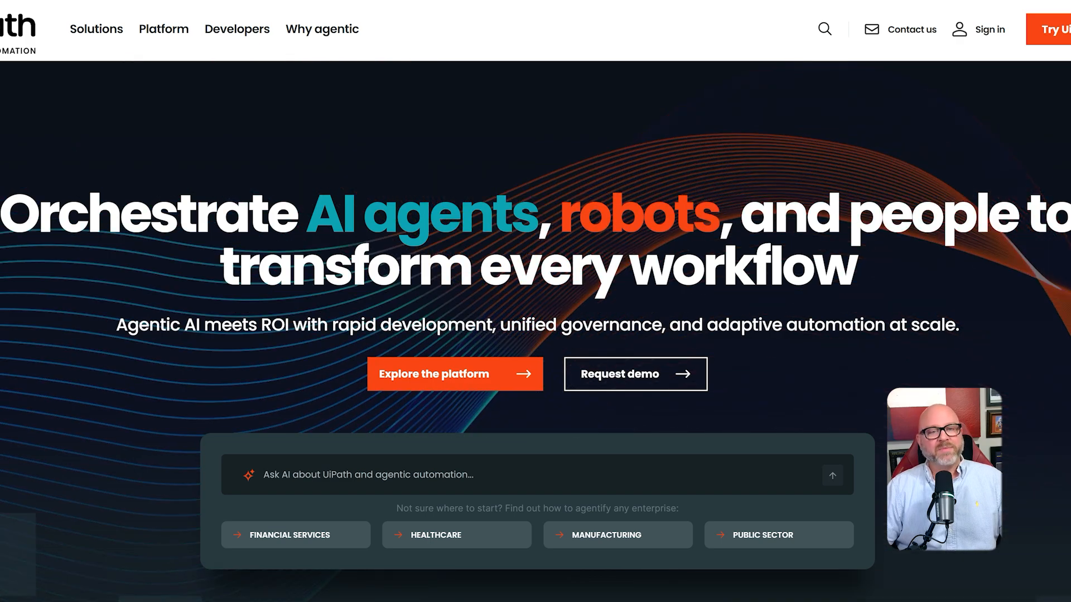
Scroll the UiPath homepage past the hero and AI search box to the Banking & finance solutions panel.
{"action": "scroll", "scroll_direction": "down", "scroll_amount": 3}
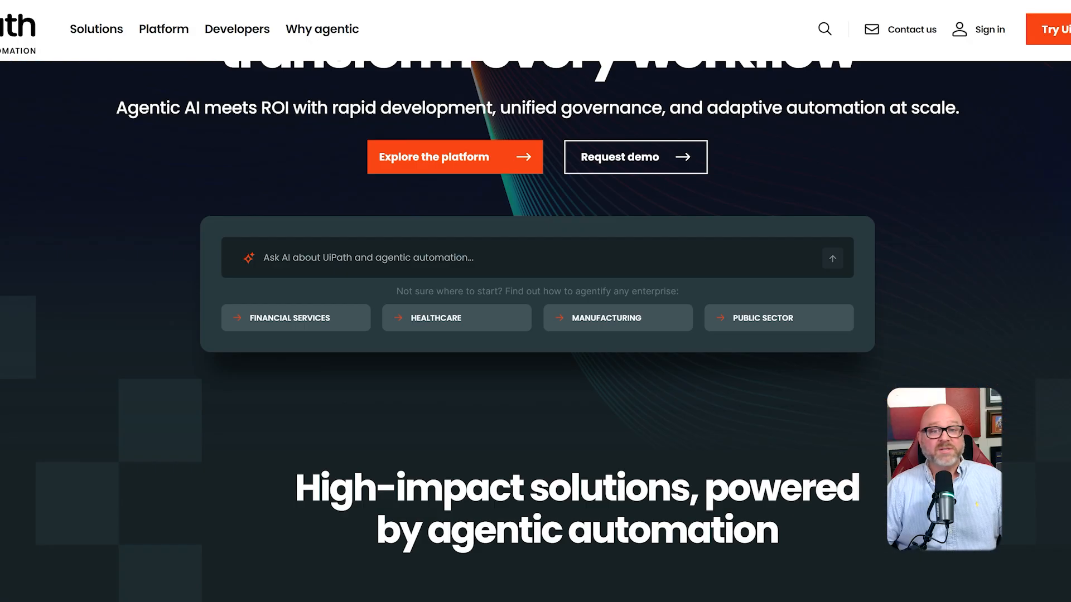
{"action": "scroll", "scroll_direction": "down", "scroll_amount": 3}
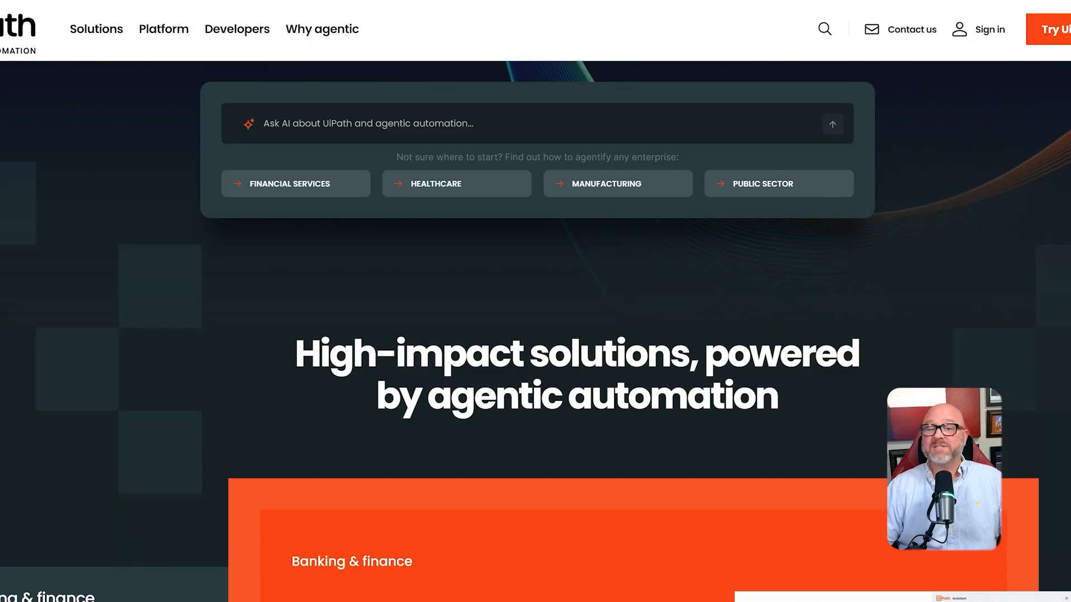
{"action": "scroll", "scroll_direction": "down", "scroll_amount": 3}
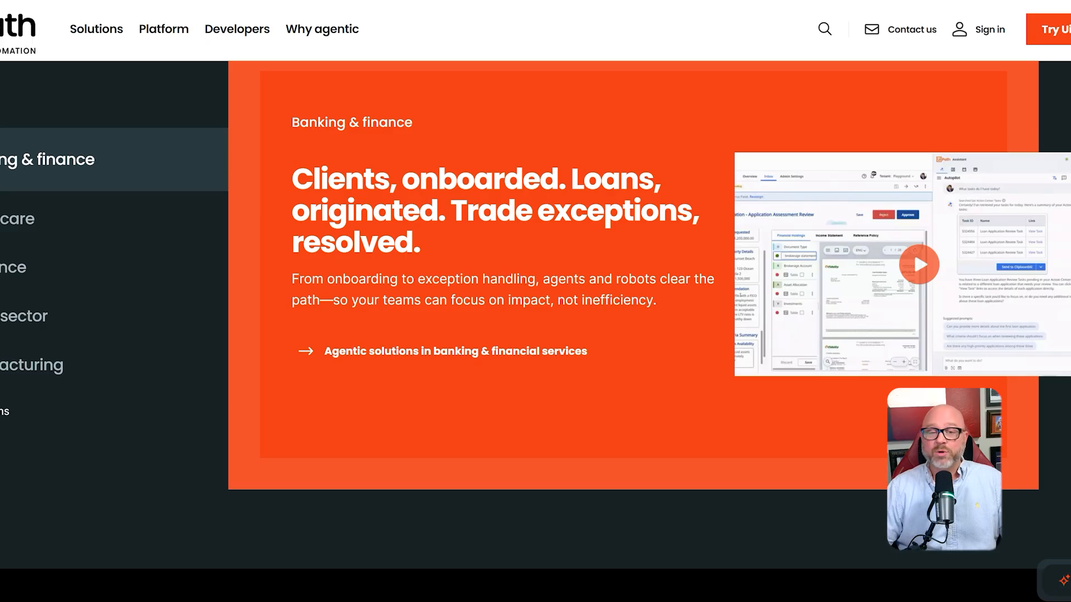
{"action": "scroll", "scroll_direction": "down", "scroll_amount": 3}
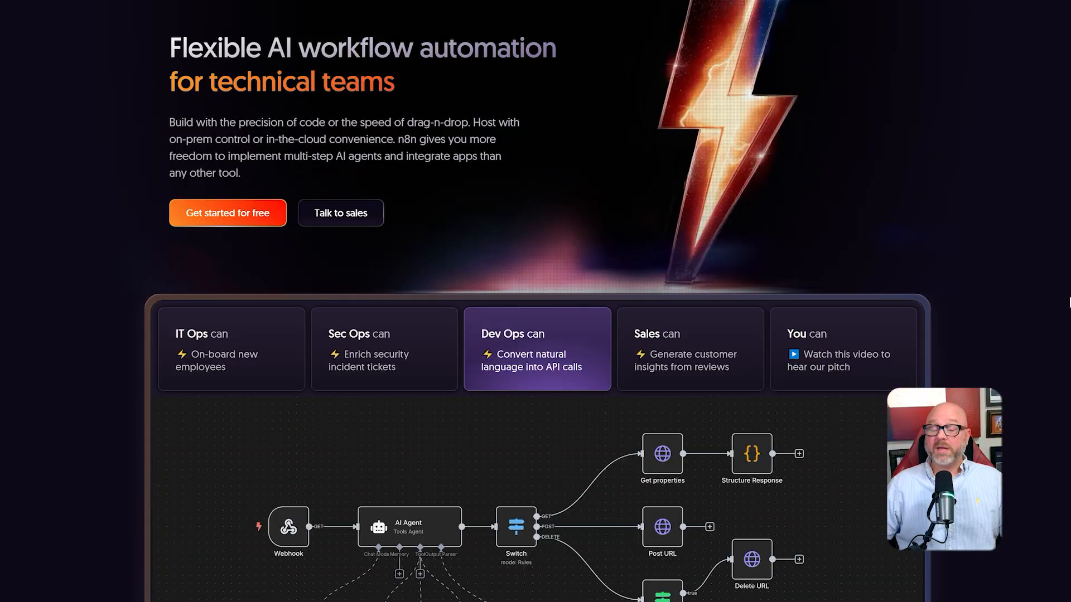
Scroll the n8n homepage to the example agent workflow canvas below the hero.
{"action": "scroll", "scroll_direction": "down", "scroll_amount": 3}
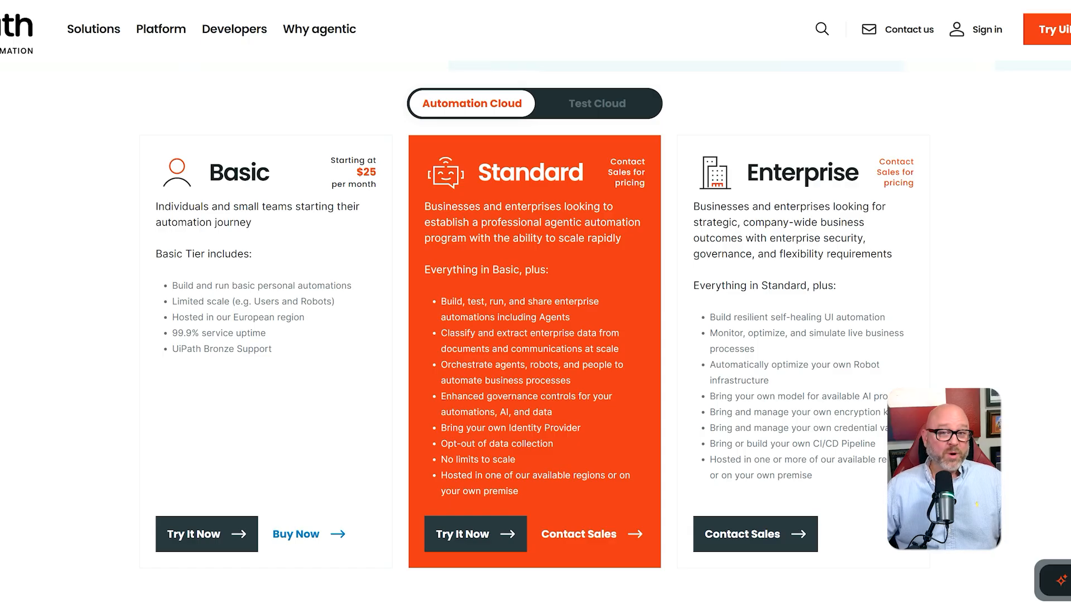
Keep Automation Cloud selected on UiPath pricing to show the Basic, Standard and Enterprise plan cards.
{"action": "left_click", "coordinate": [595, 102]}
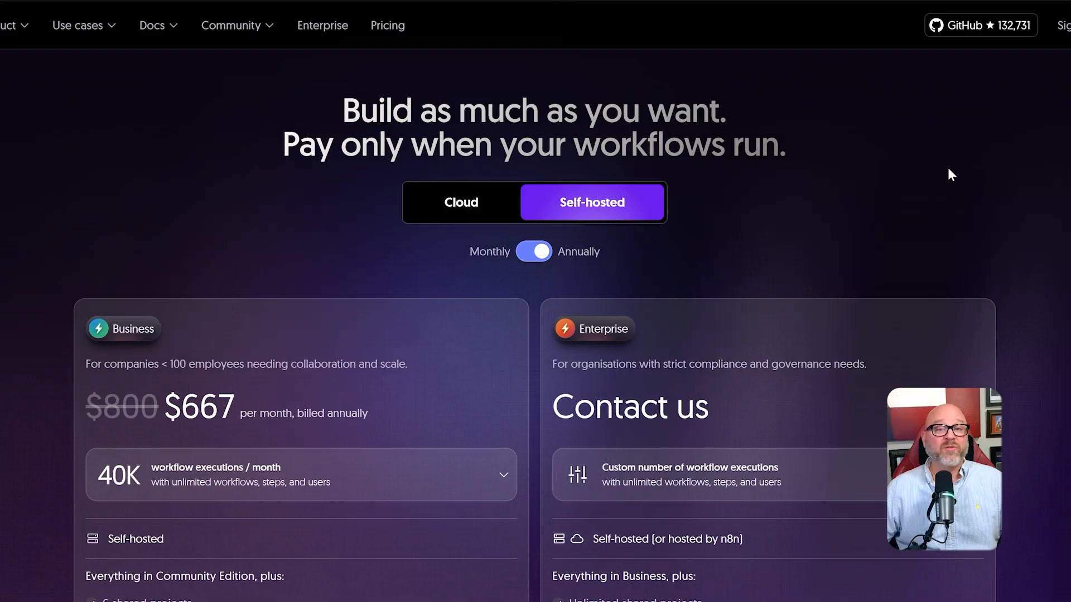
Scroll the n8n self-hosted pricing to the Business ($667/month) and Enterprise feature lists.
{"action": "scroll", "scroll_direction": "down", "scroll_amount": 3}
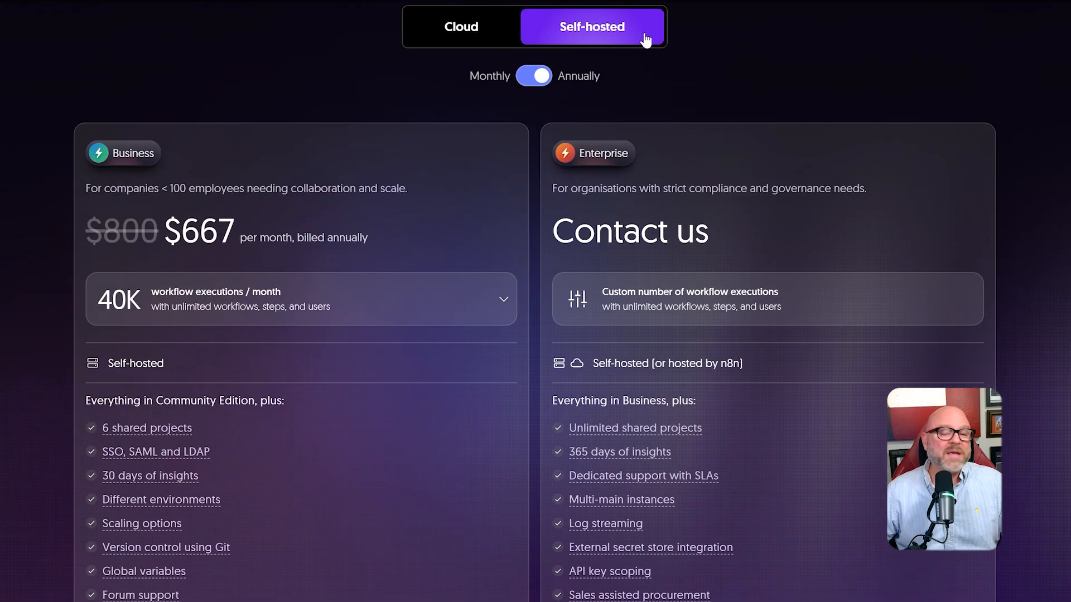
{"action": "left_click", "coordinate": [461, 27]}
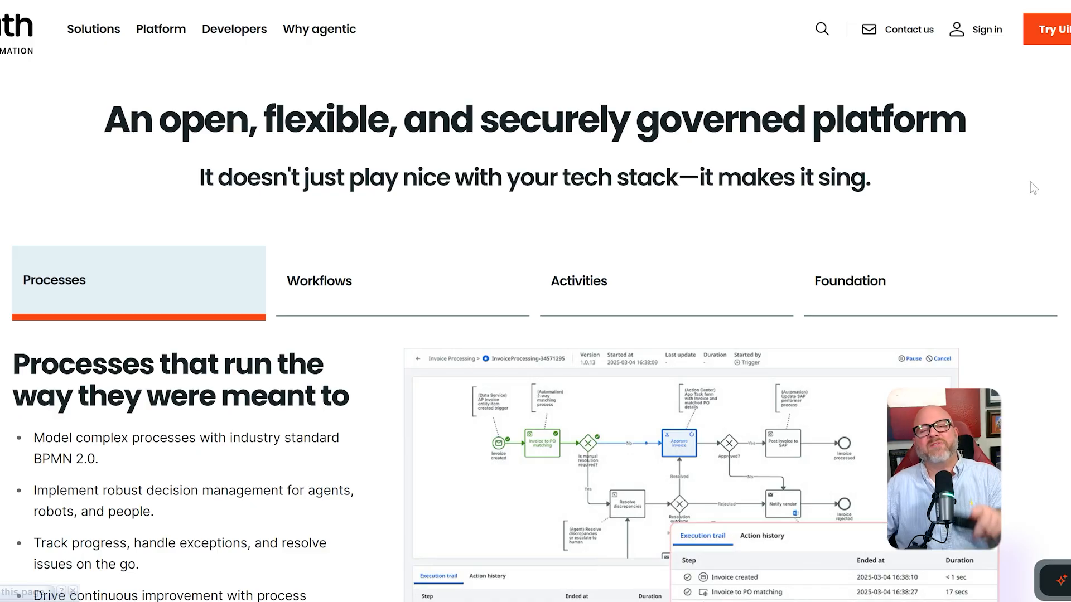
Scroll the UiPath platform page down to the Processes overview with its diagram and feature list.
{"action": "scroll", "scroll_direction": "down", "scroll_amount": 3}
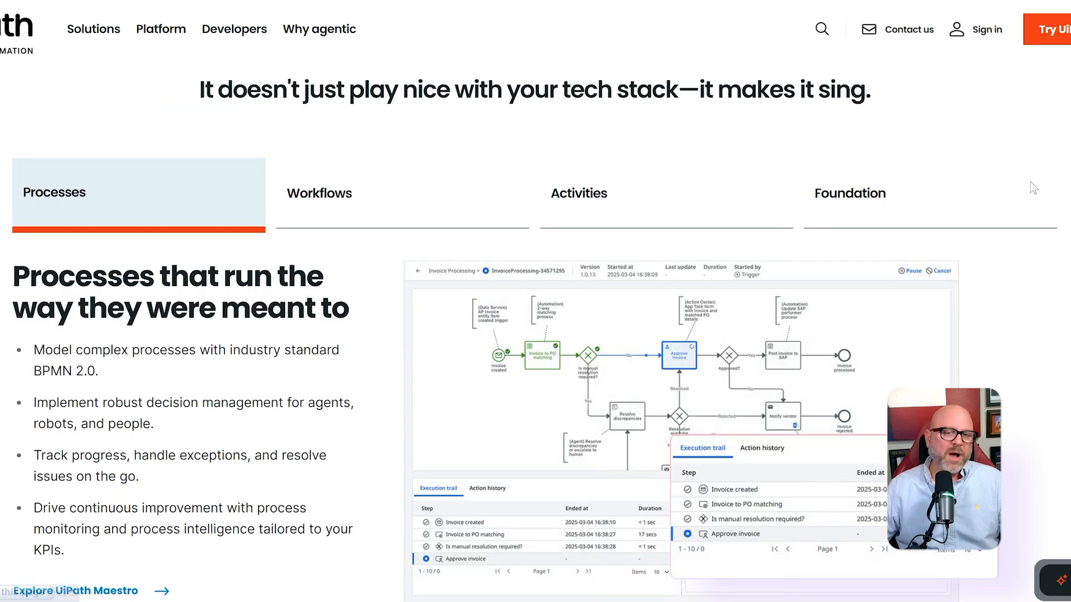
{"action": "scroll", "scroll_direction": "down", "scroll_amount": 3}
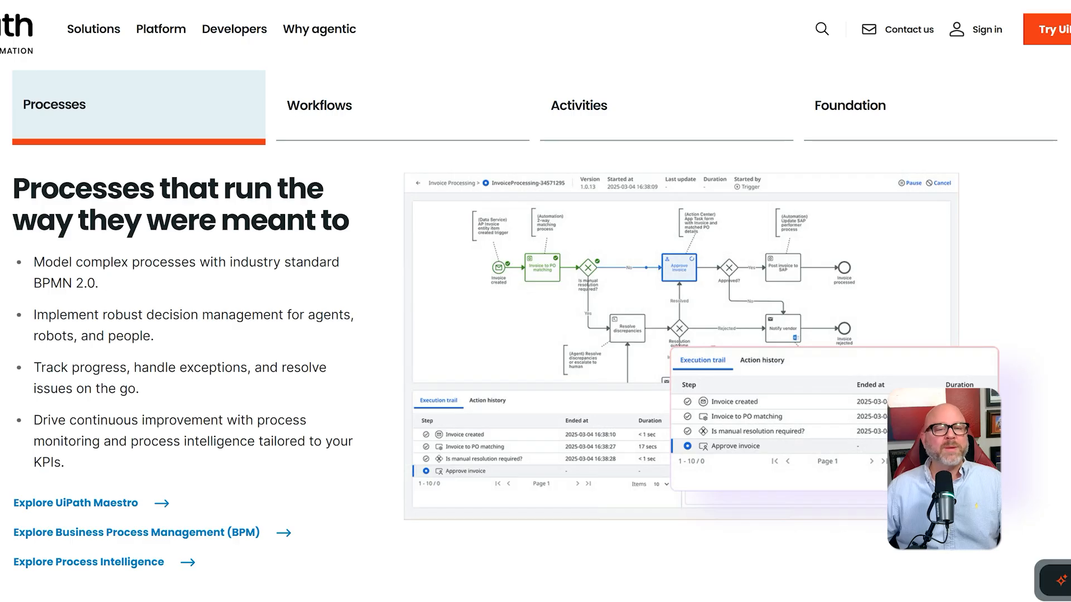
{"action": "scroll", "scroll_direction": "down", "scroll_amount": 3}
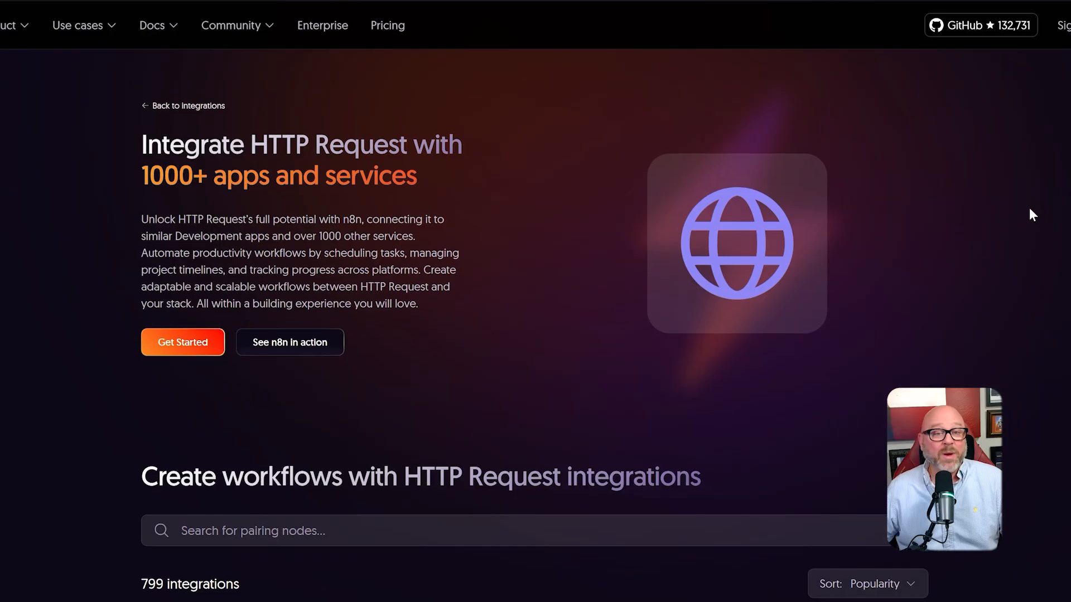
Scroll the n8n HTTP Request integrations page through its list of 799 pairing integrations.
{"action": "scroll", "scroll_direction": "down", "scroll_amount": 3}
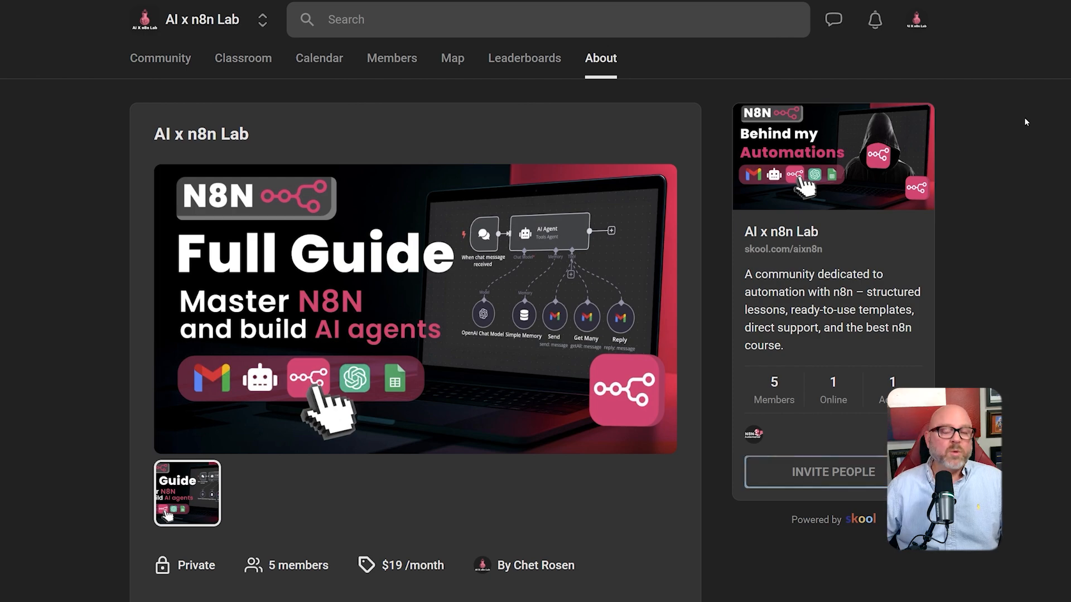
Show the AI x n8n Lab Classroom and scroll through its nine course cards.
{"action": "left_click", "coordinate": [242, 58]}
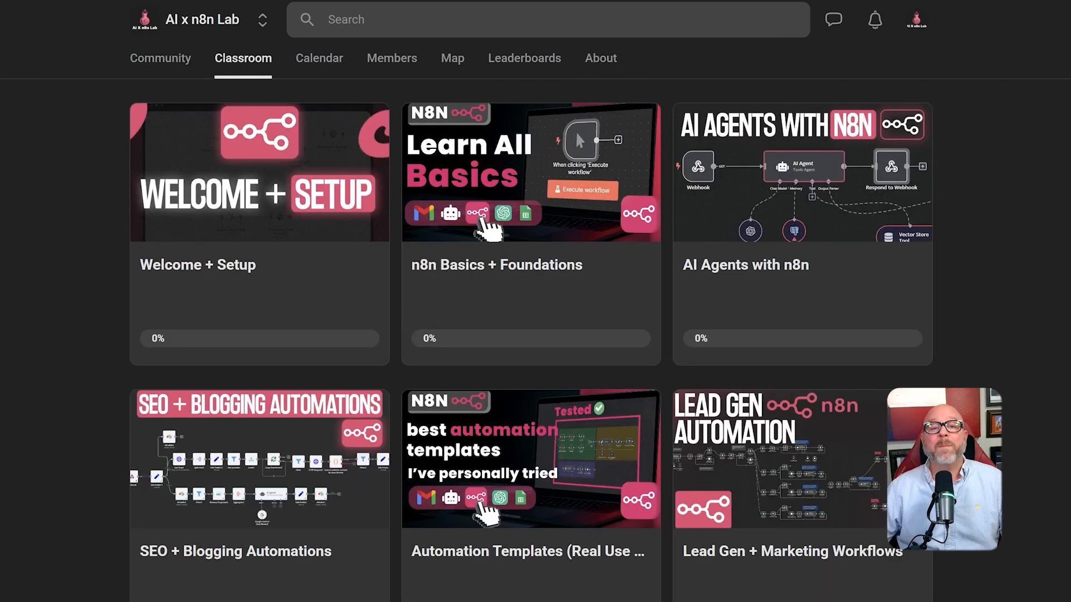
{"action": "scroll", "scroll_direction": "down", "scroll_amount": 3}
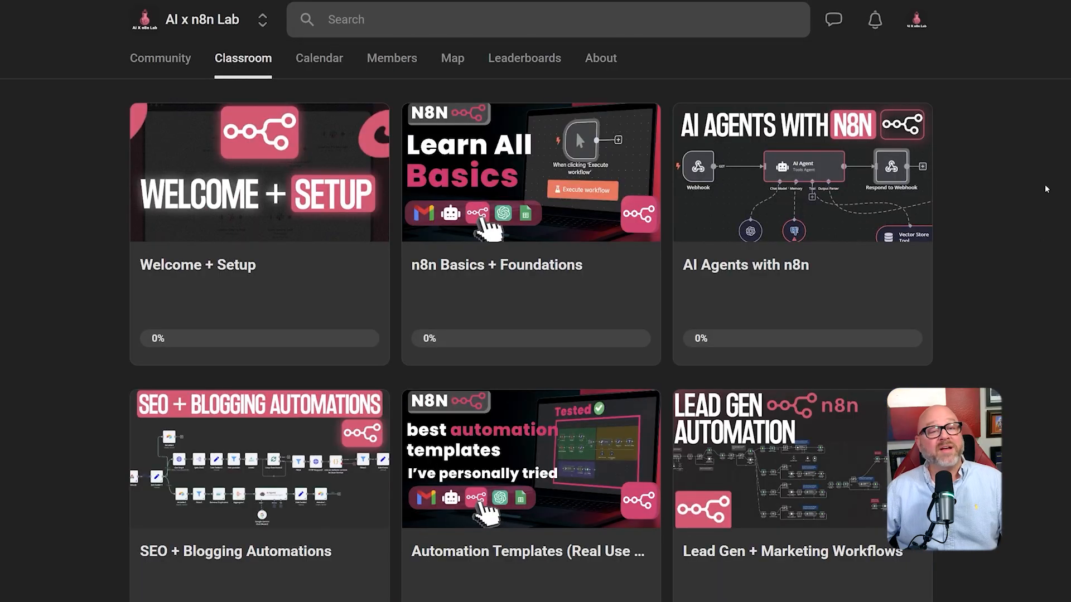
{"action": "scroll", "scroll_direction": "down", "scroll_amount": 3}
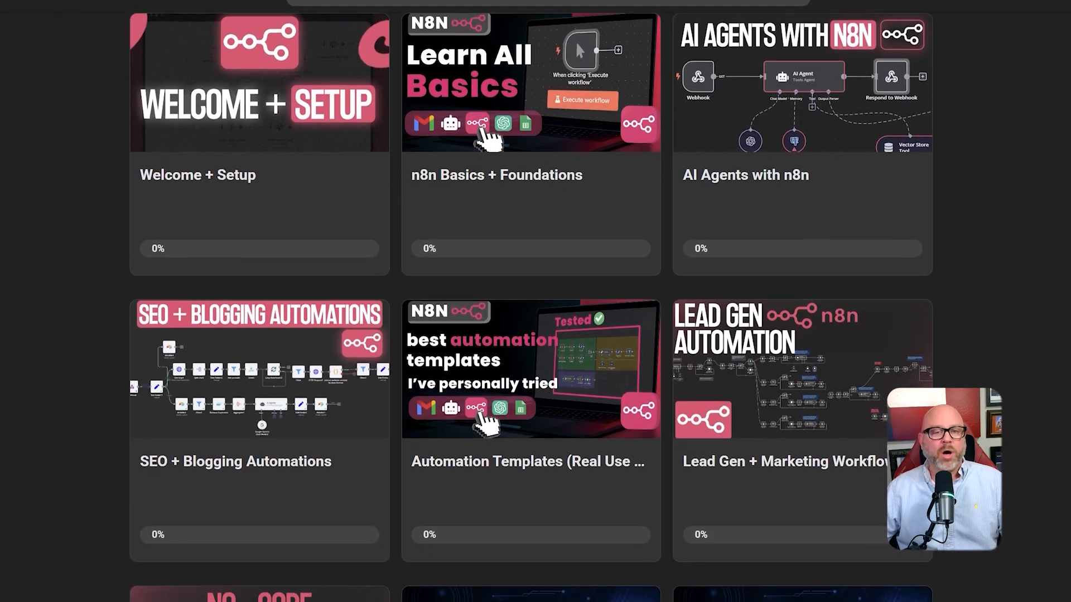
{"action": "scroll", "scroll_direction": "down", "scroll_amount": 3}
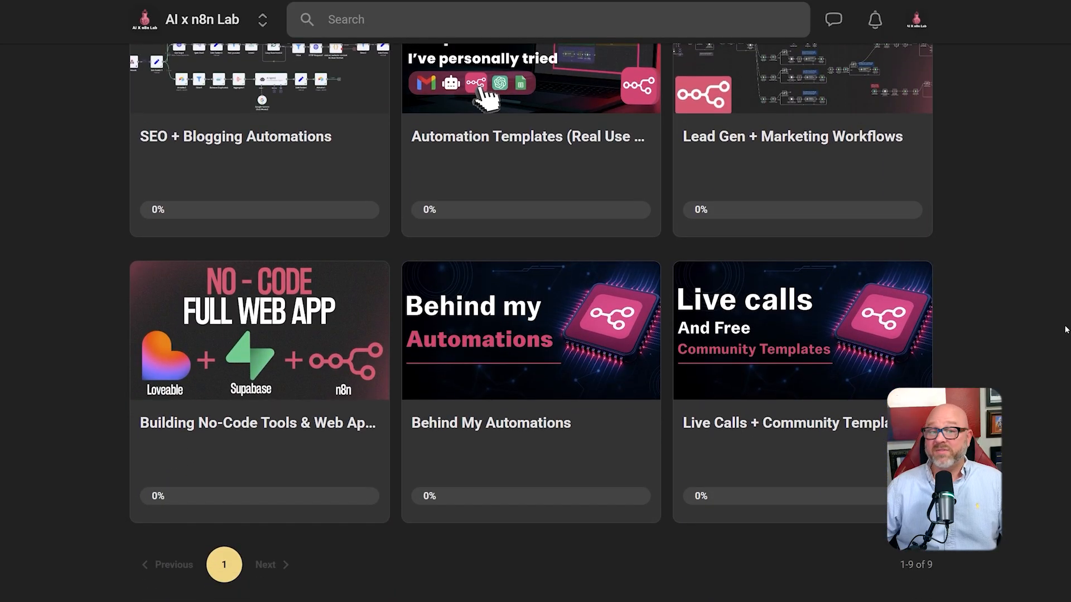